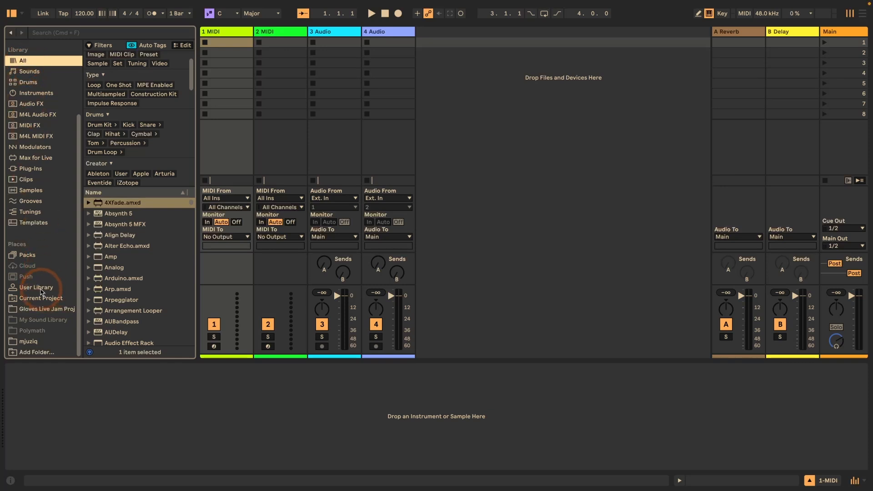
- Show the User Library in the browser with its Defaults folder contents
click(35, 287)
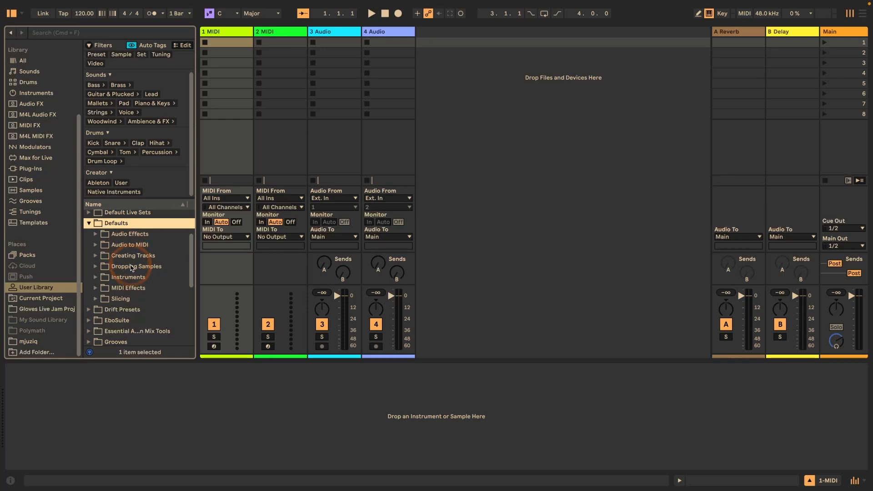
mouse_move(120, 300)
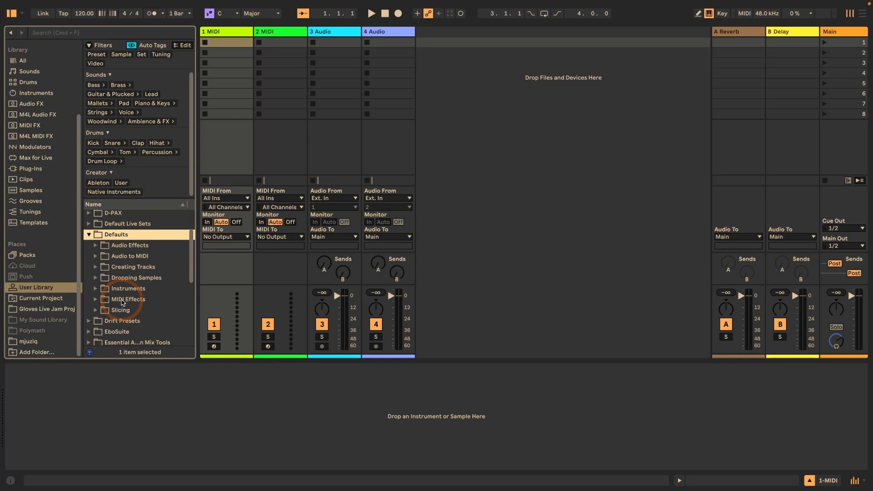
- Save the Live Set as 'Project' on the Desktop, creating the Project Defaults Project folder
key(cmd+s)
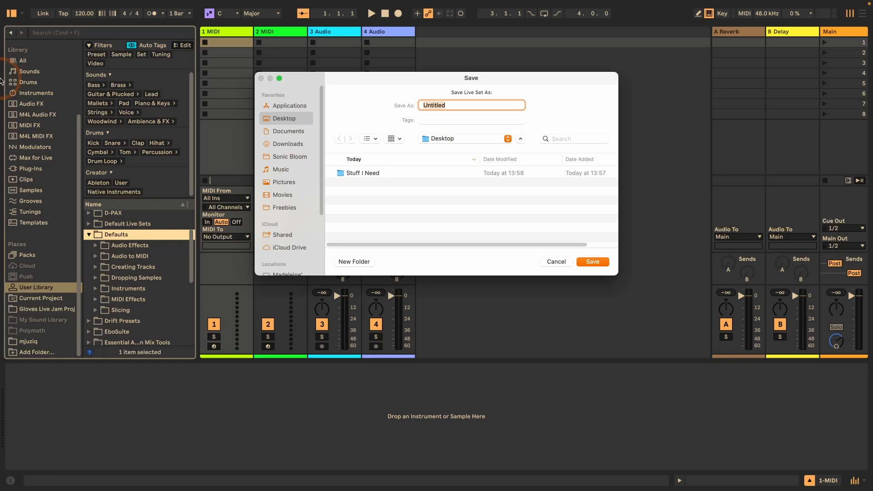
text(P)
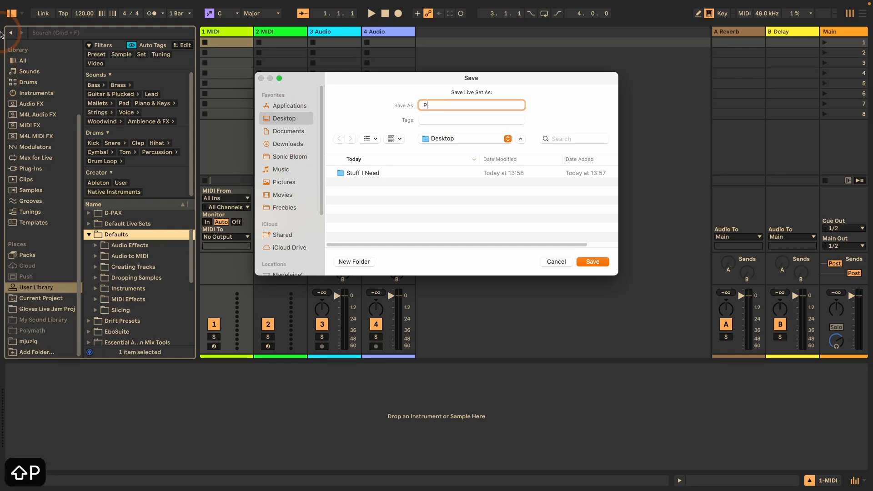
text(roject)
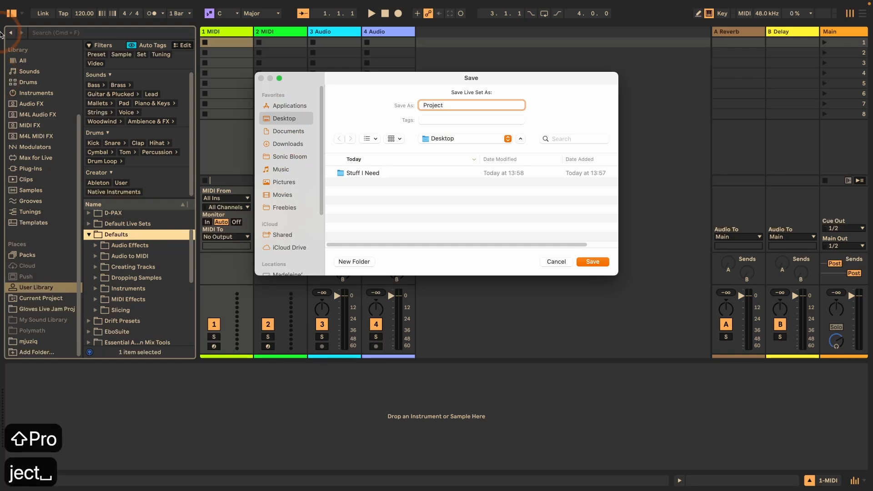
click(554, 262)
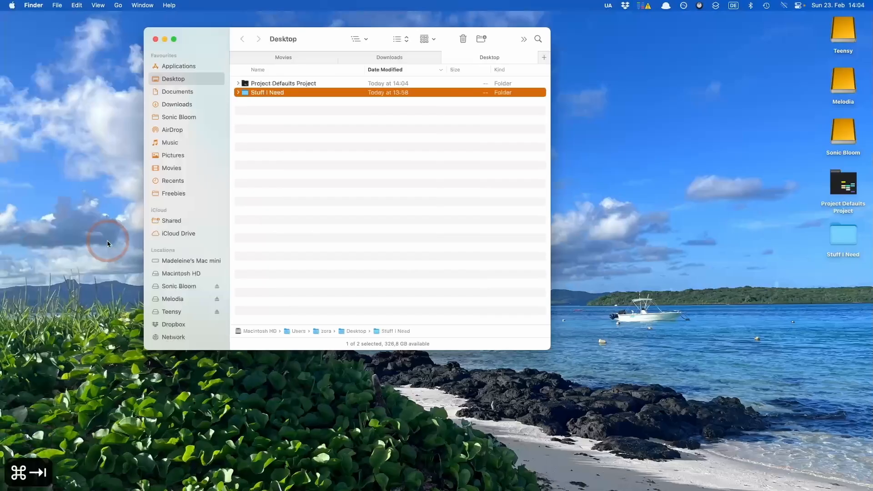
- Create a new folder inside the Project Defaults Project folder in Finder
click(283, 83)
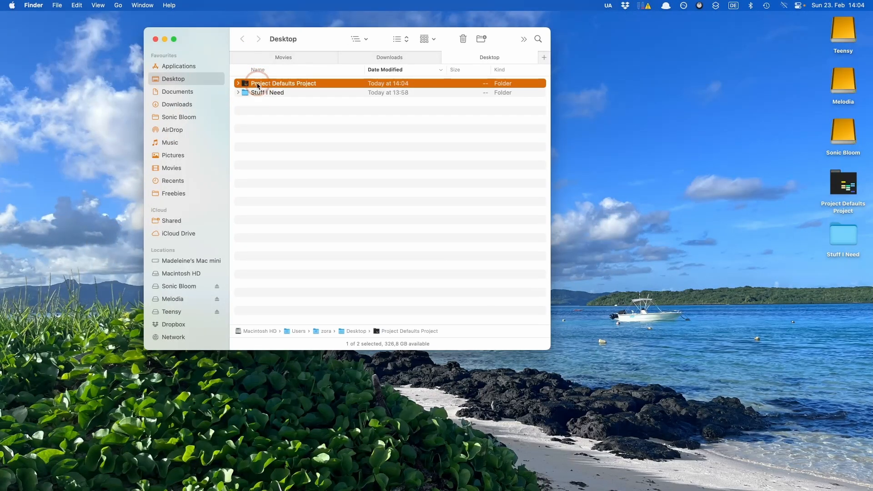
right_click(256, 106)
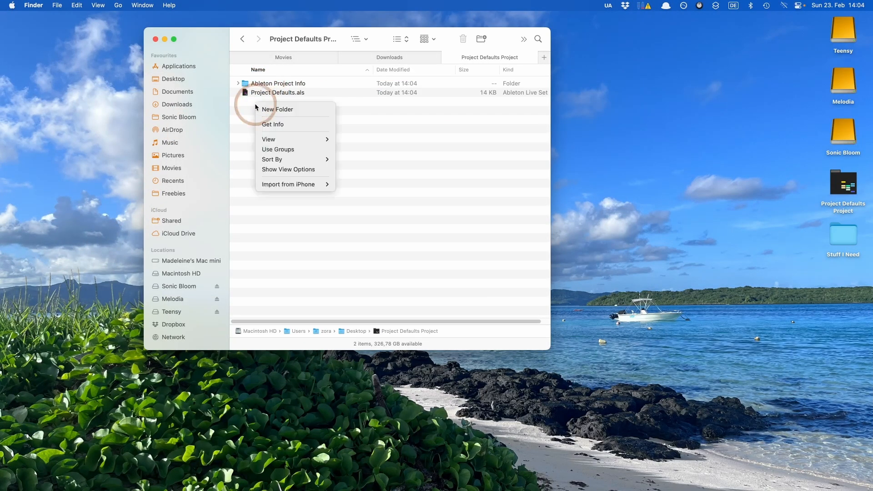
click(277, 108)
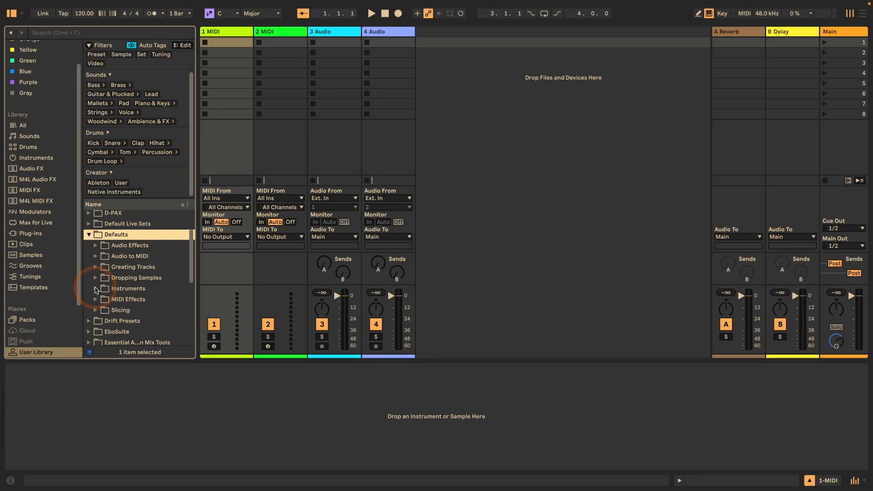
- Expand Defaults > Dropping Samples to reveal On Device View and On Drum Rack, then switch to Finder
click(94, 278)
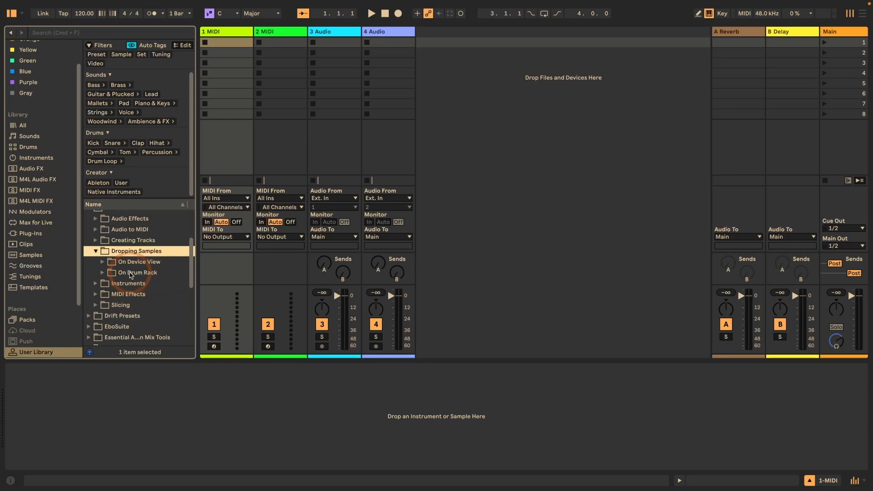
key(cmd+tab)
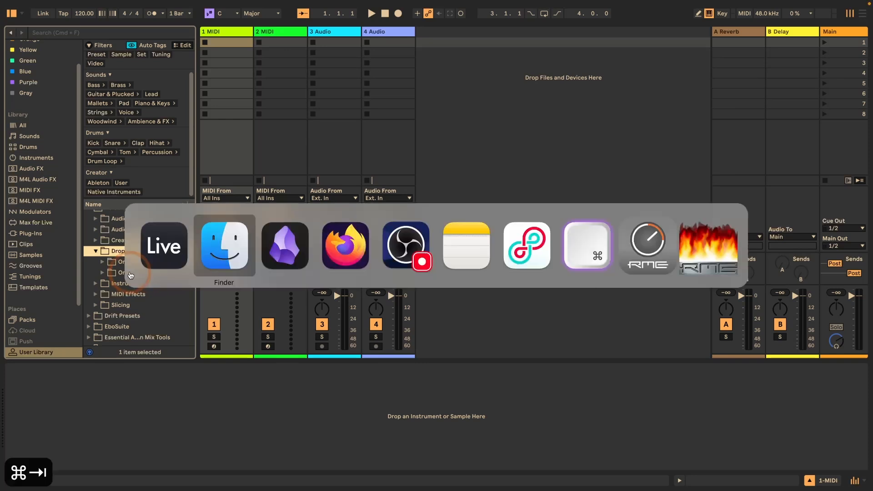
- Inside the project's Defaults folder, create Dropping Samples and within it an On Drum Rack folder
click(224, 245)
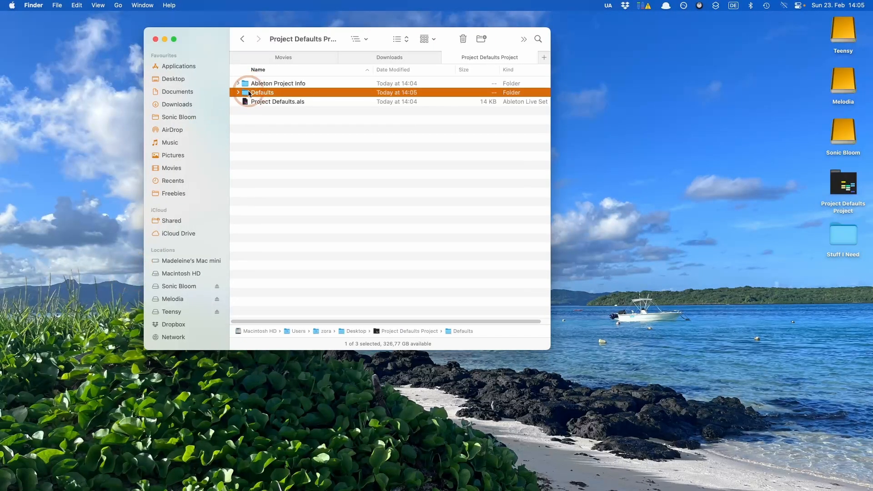
double_click(262, 92)
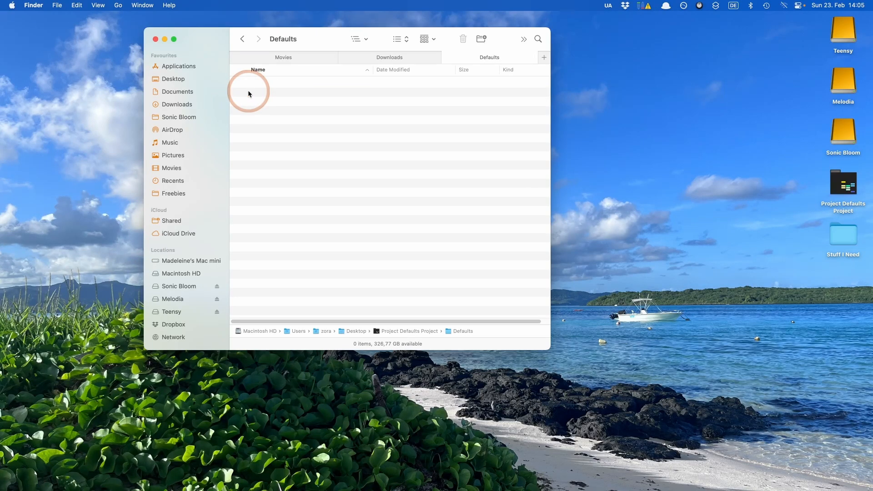
click(480, 39)
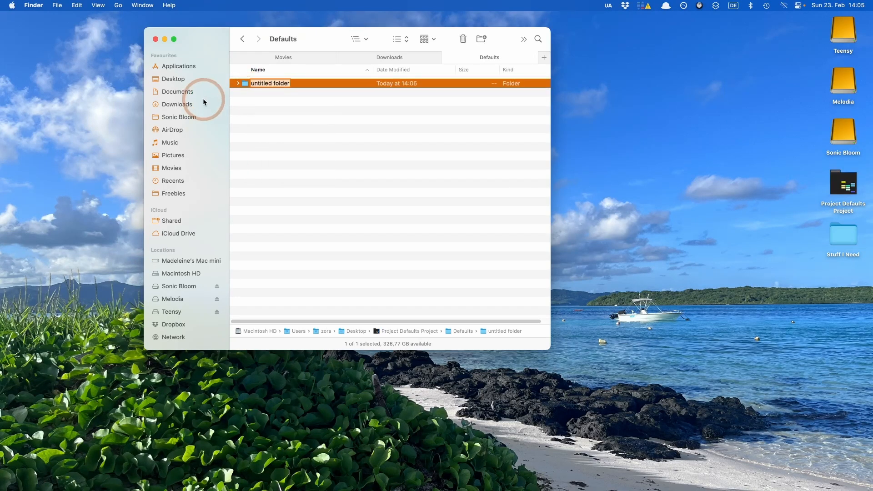
text(Dropping Samples)
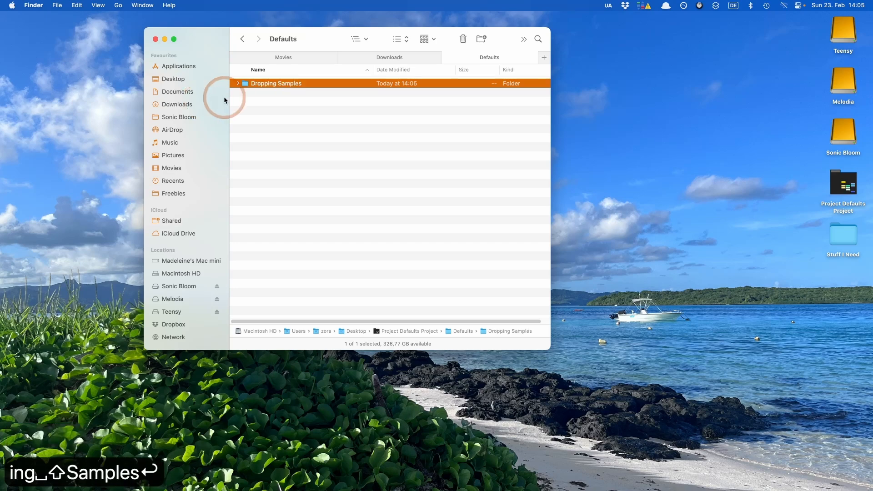
double_click(275, 83)
text(On )
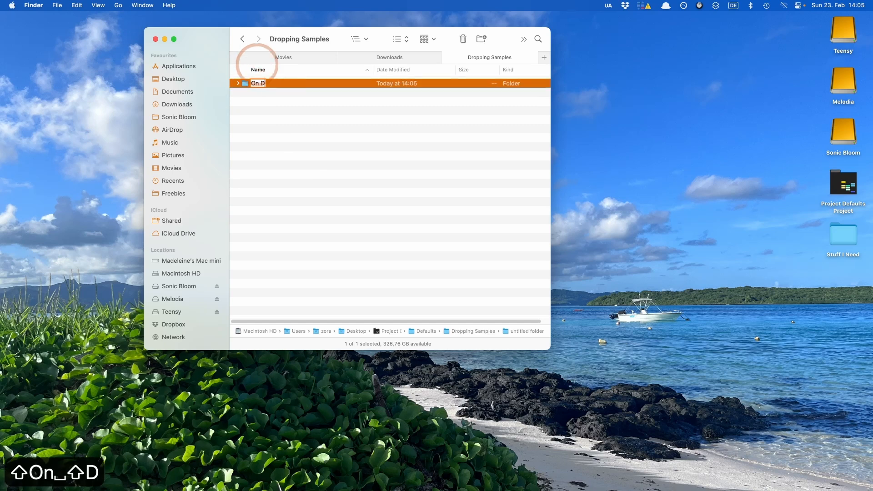
text(Drum Rack)
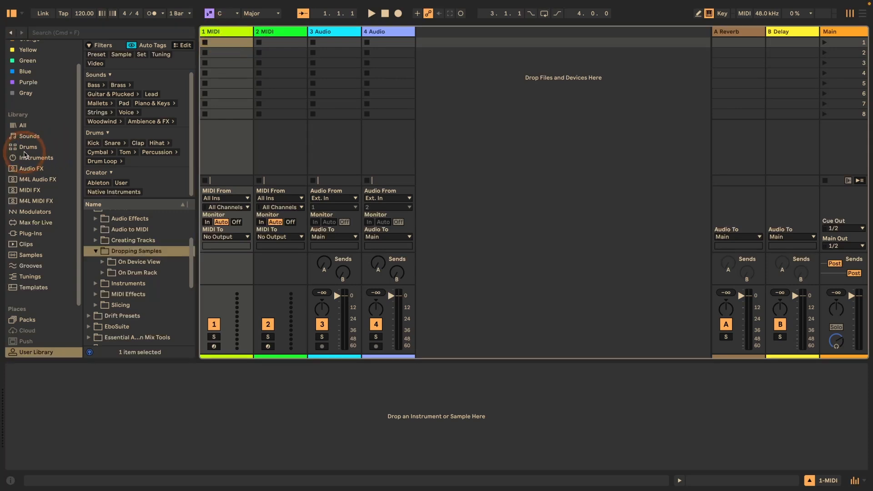
- Load a Drum Sampler from Instruments onto track 1 and lower its volume to -6 dB
click(36, 158)
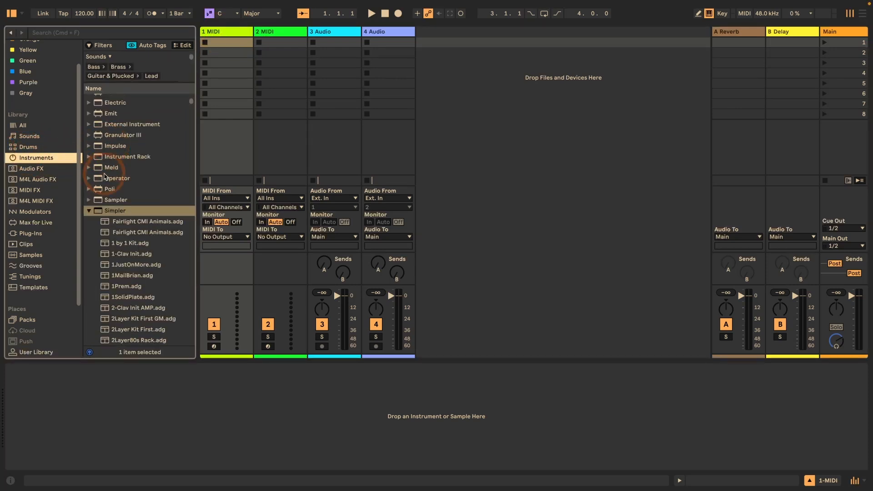
click(88, 210)
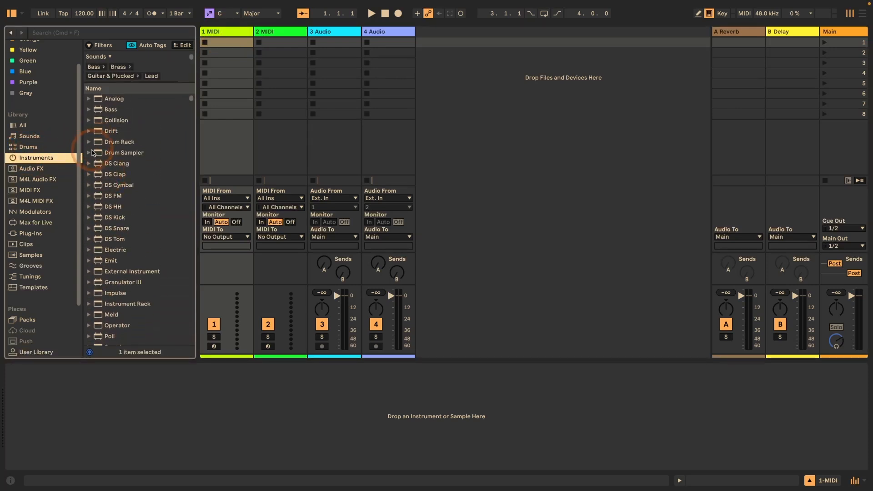
double_click(124, 151)
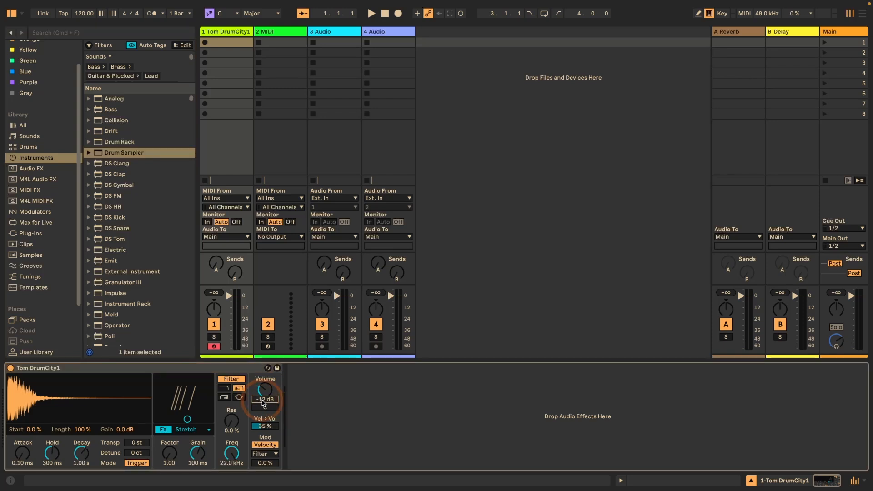
drag(262, 391, 262, 384)
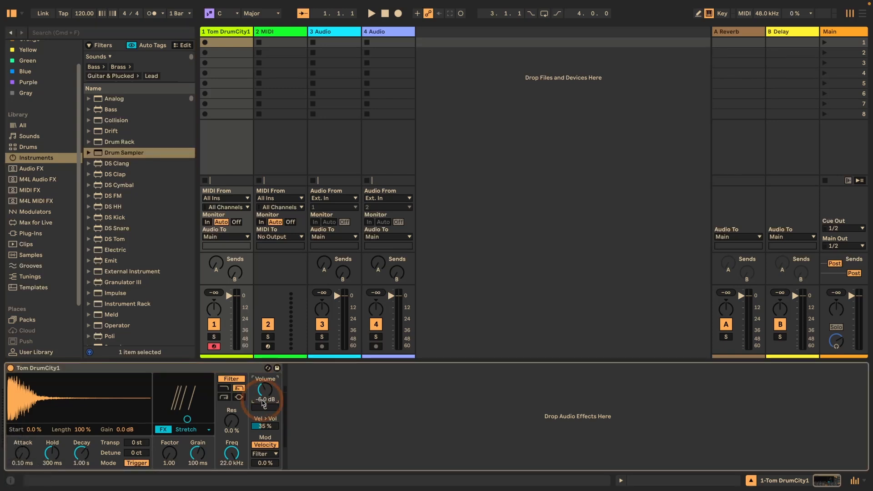
- Set the sampler effect to Ring Mod at 75%, attack 0.24 ms and decay 60 s
click(208, 433)
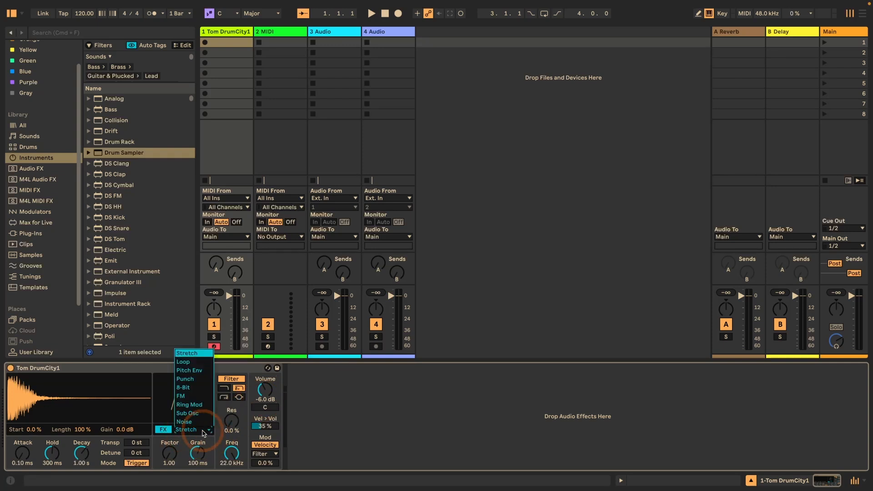
click(190, 404)
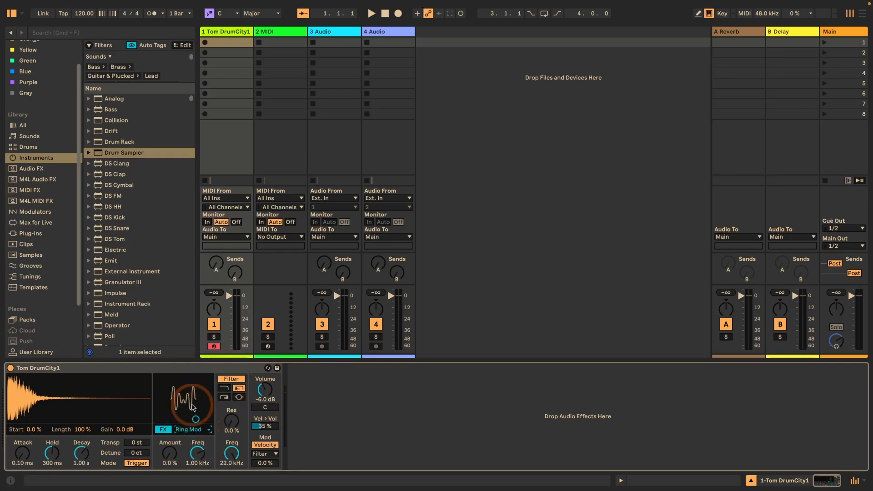
drag(191, 405, 199, 387)
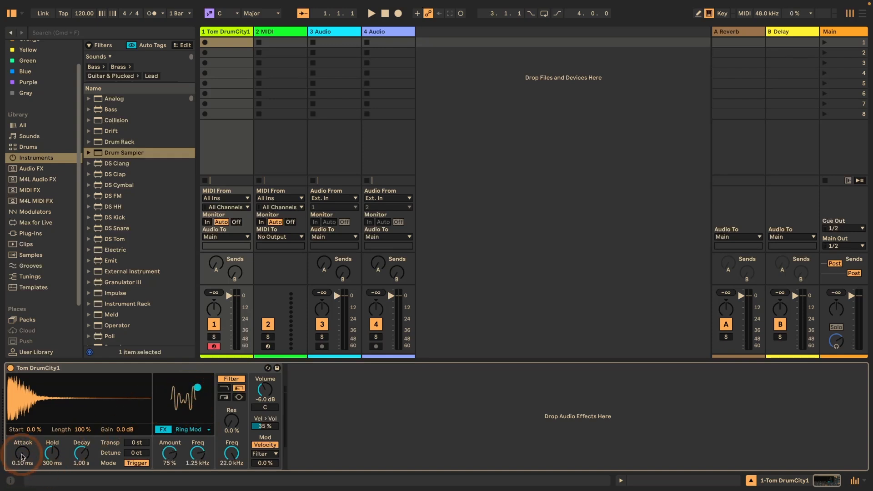
drag(22, 454, 24, 452)
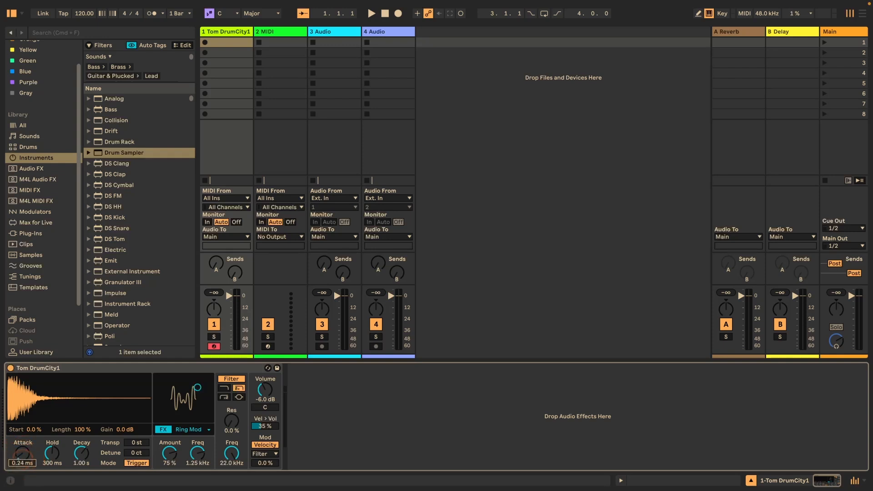
drag(81, 454, 81, 440)
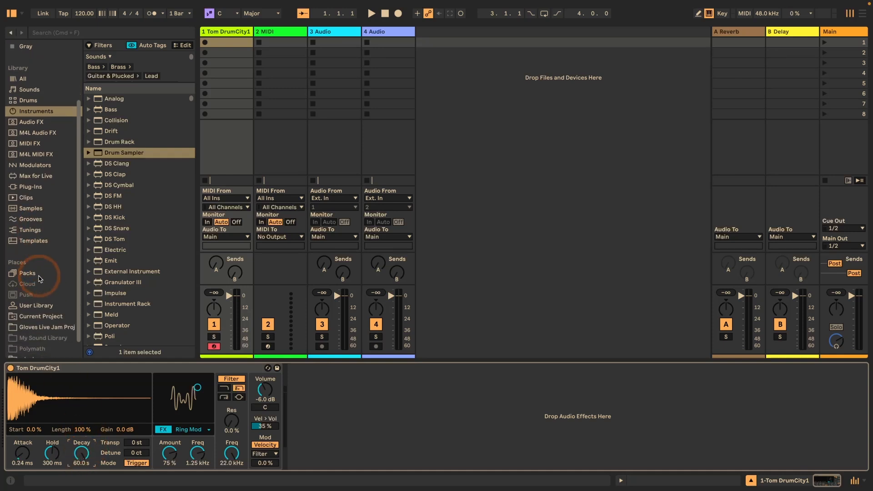
- Store the tweaked Drum Sampler as a preset in Current Project's Defaults/Dropping Samples/On Drum Rack
click(41, 299)
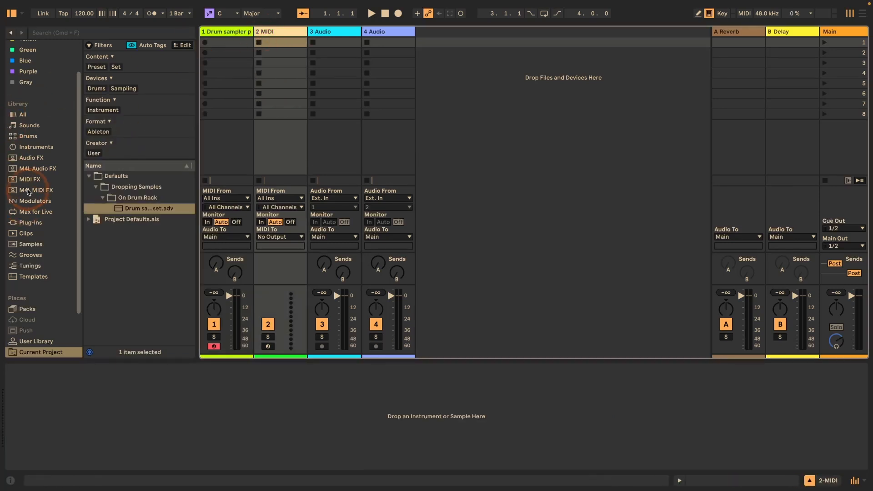
- Drop a kick from Samples onto track 2 so the new Drum Rack pad inherits the Ring Mod preset
click(27, 135)
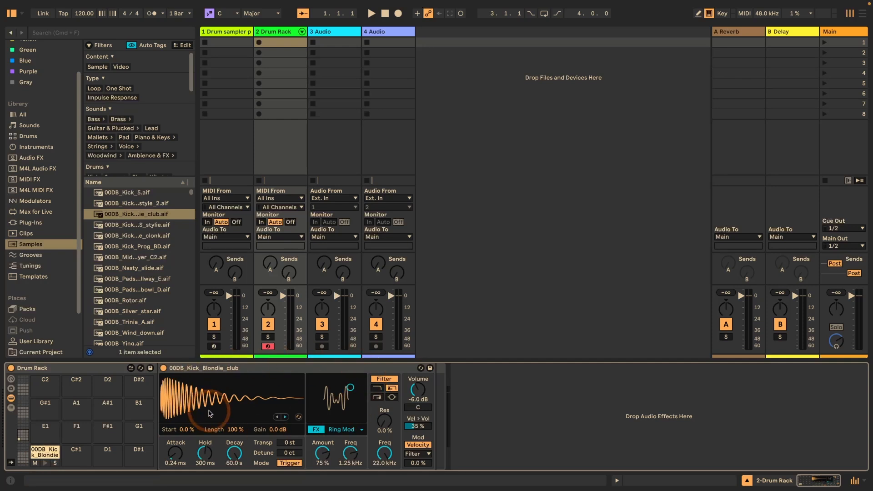
mouse_move(353, 434)
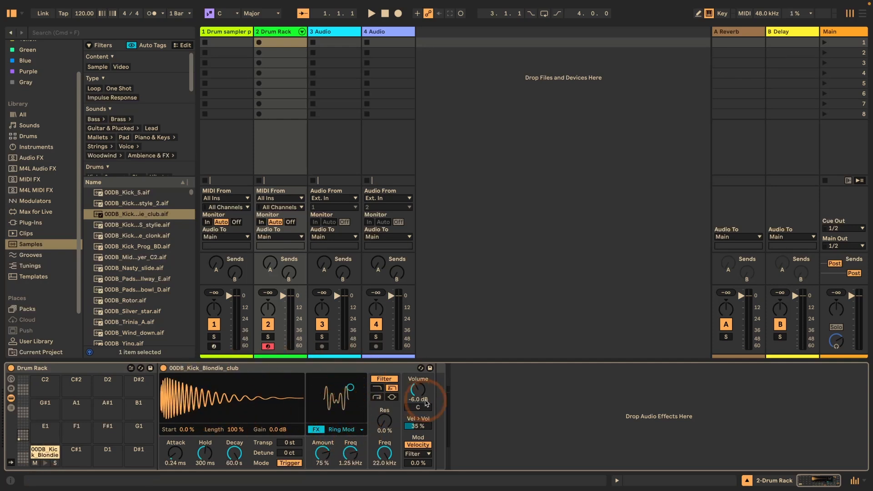
mouse_move(184, 459)
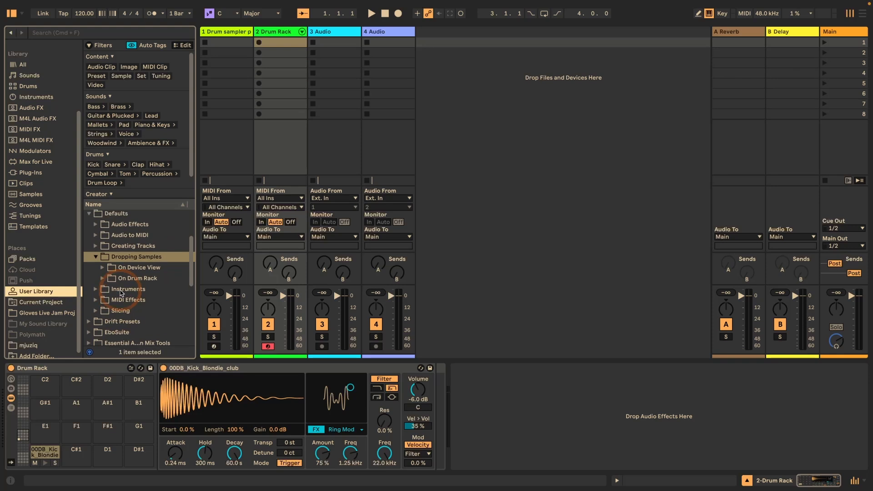
mouse_move(121, 239)
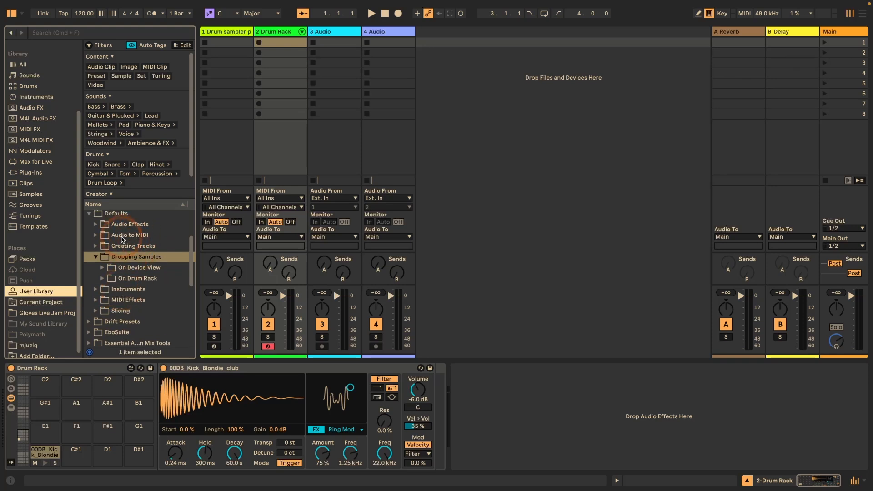